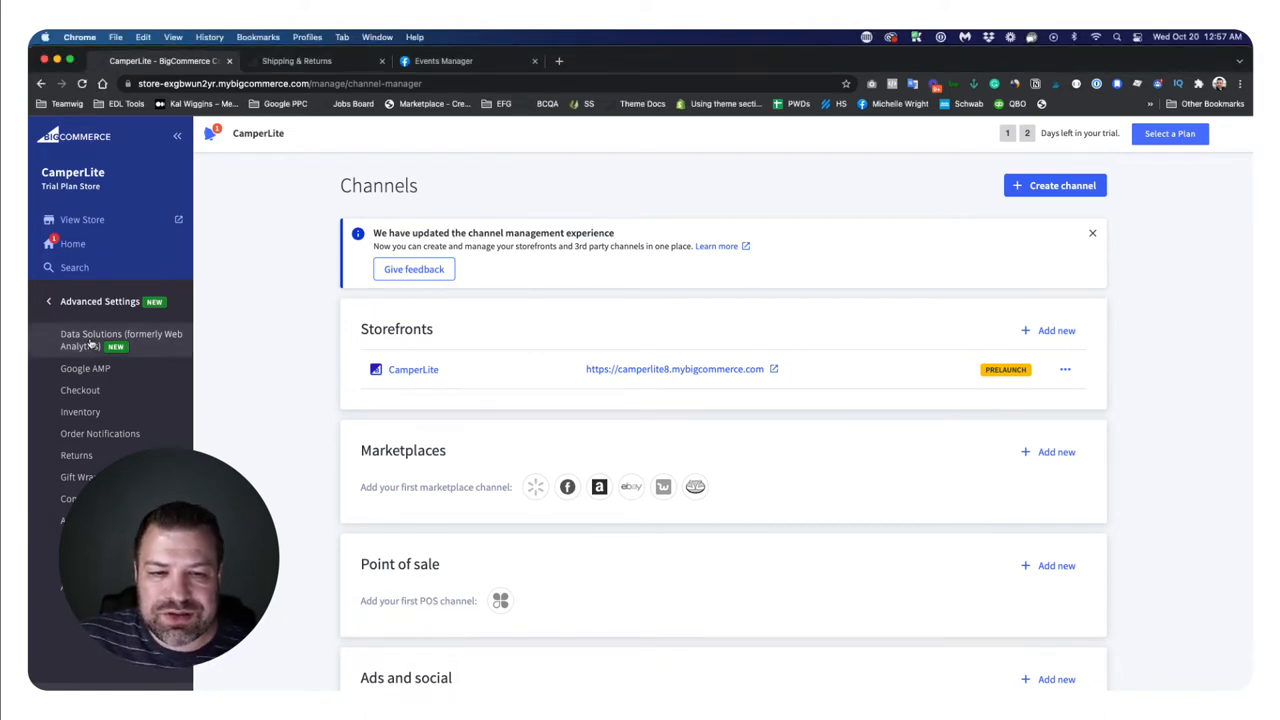
# - Start connecting Facebook Pixel from Advanced Settings > Data Solutions for the CamperLite store
pyautogui.click(120, 340)
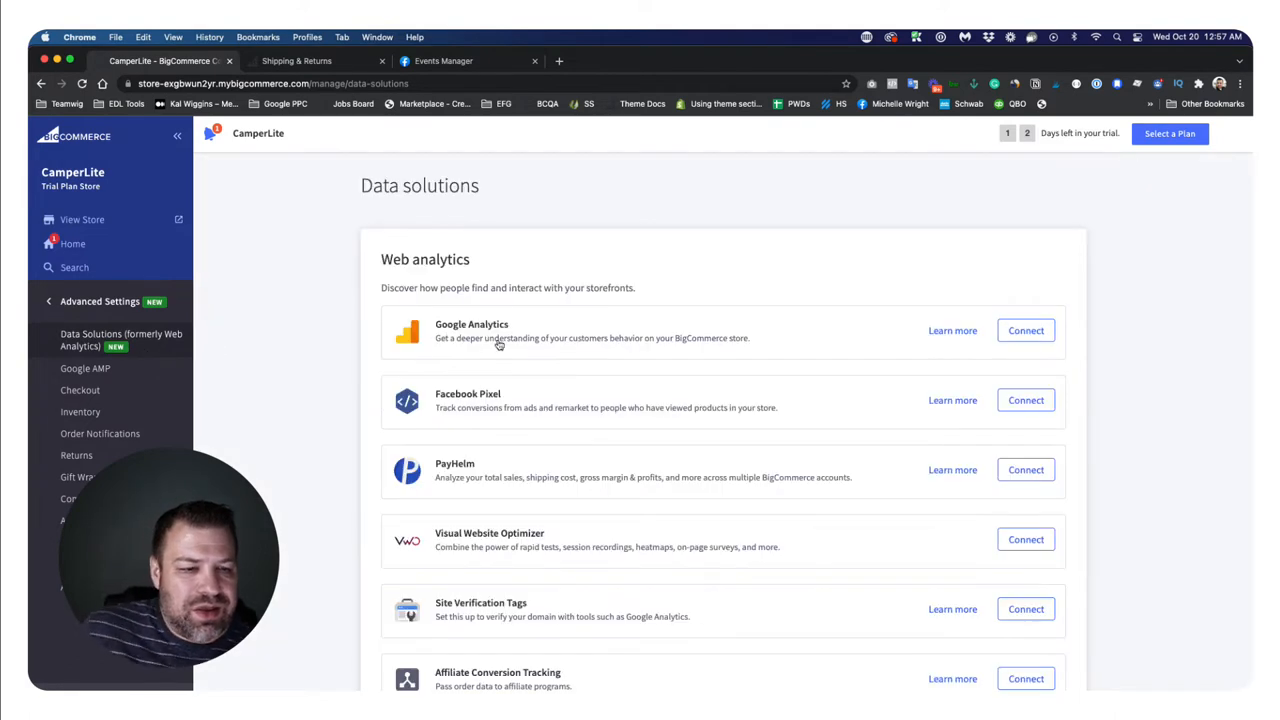
pyautogui.scroll(-3)
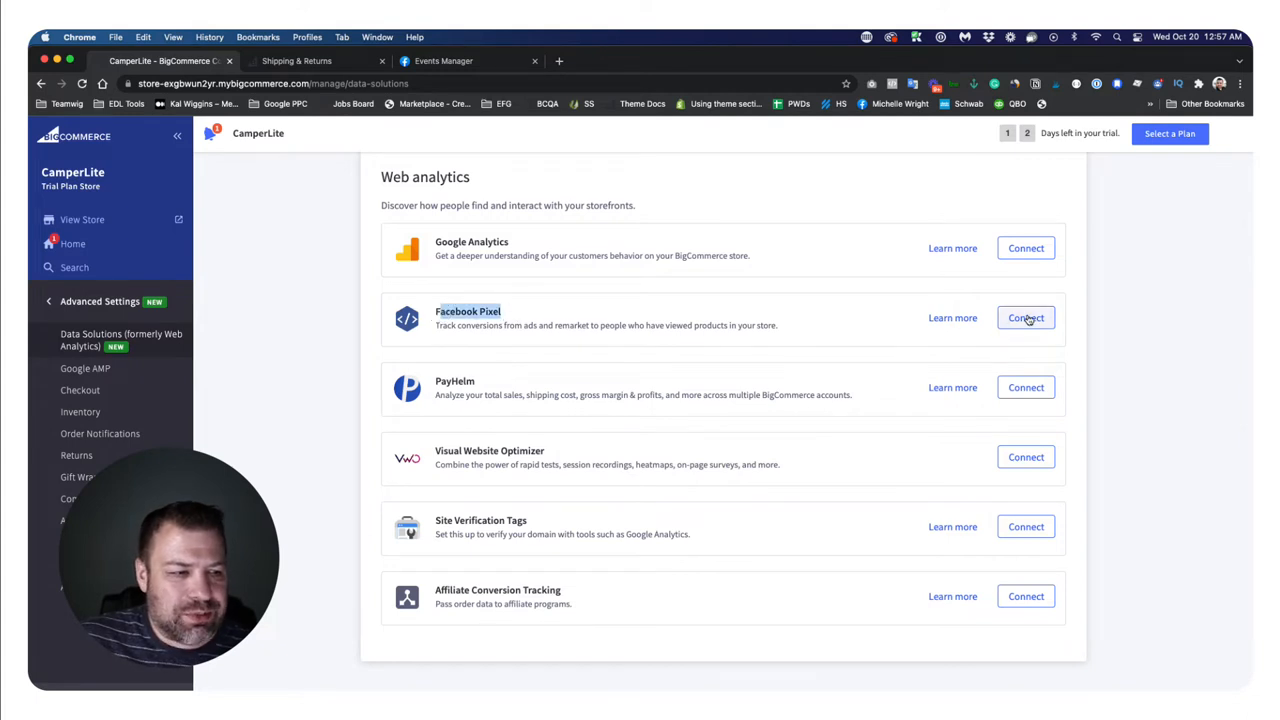
pyautogui.click(1024, 316)
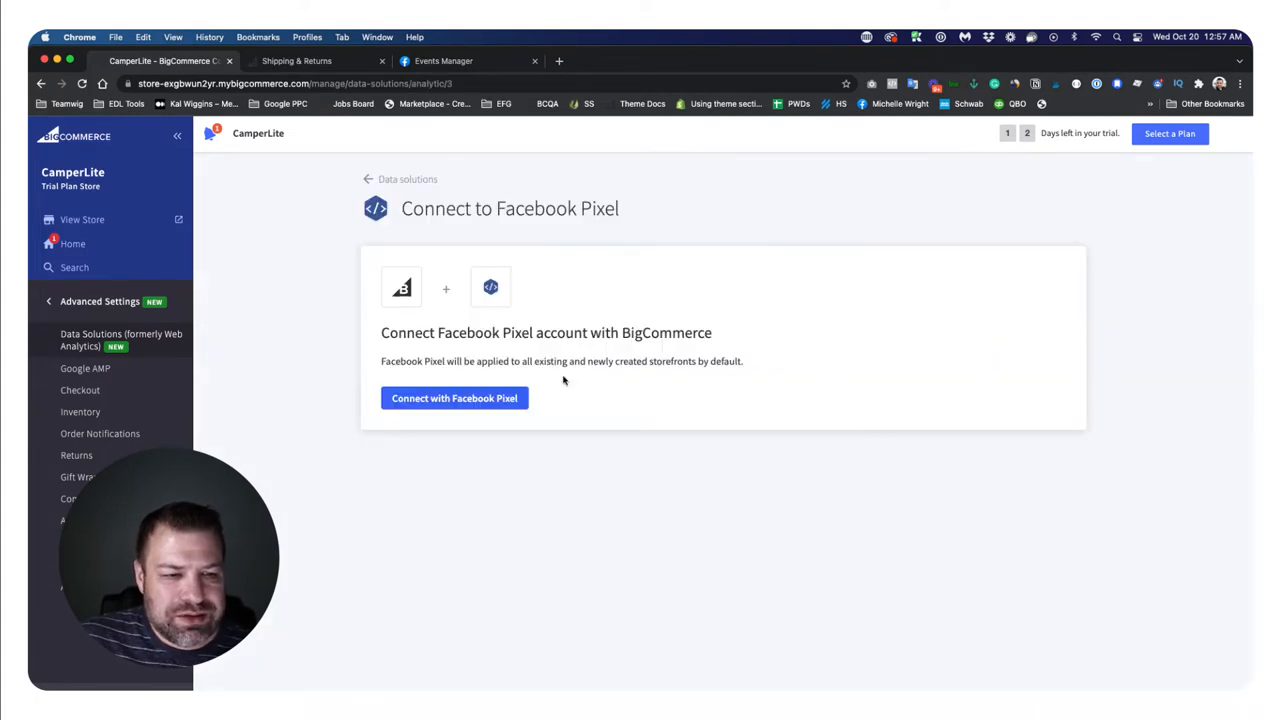
pyautogui.click(454, 398)
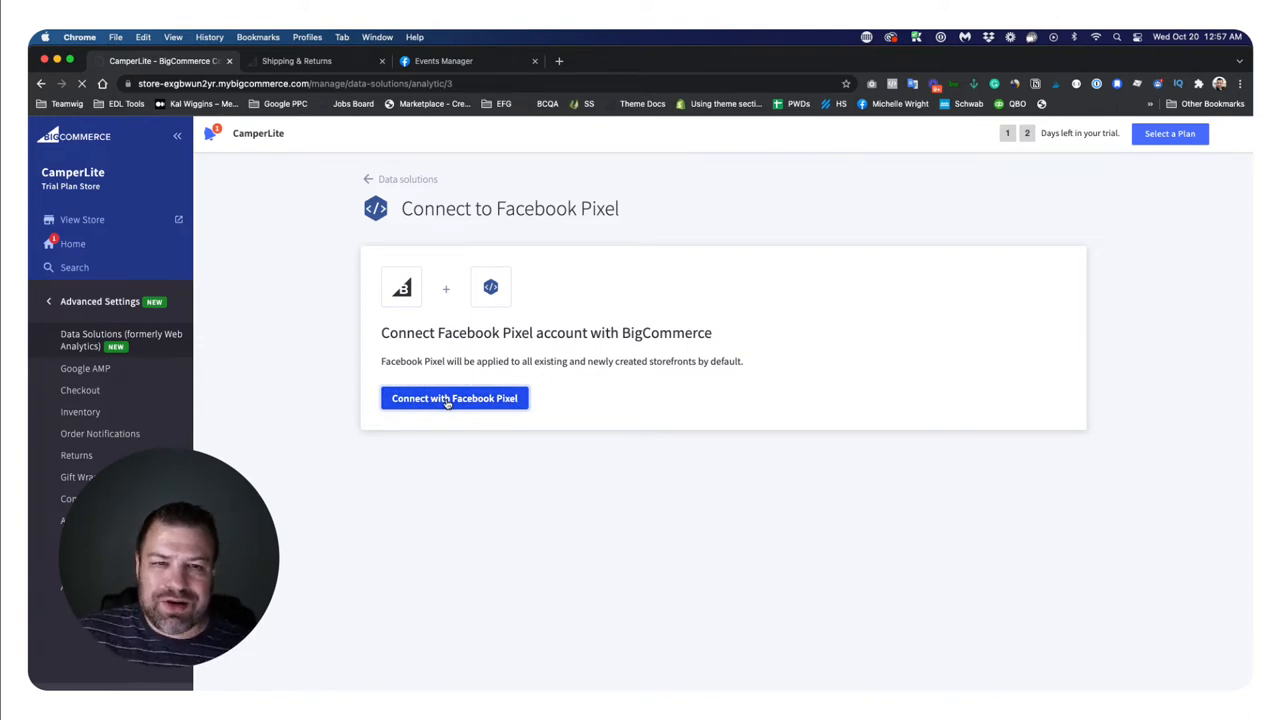
# - Sign in with the current Facebook account and agree to connect Bigcommerce to Facebook
pyautogui.click(454, 398)
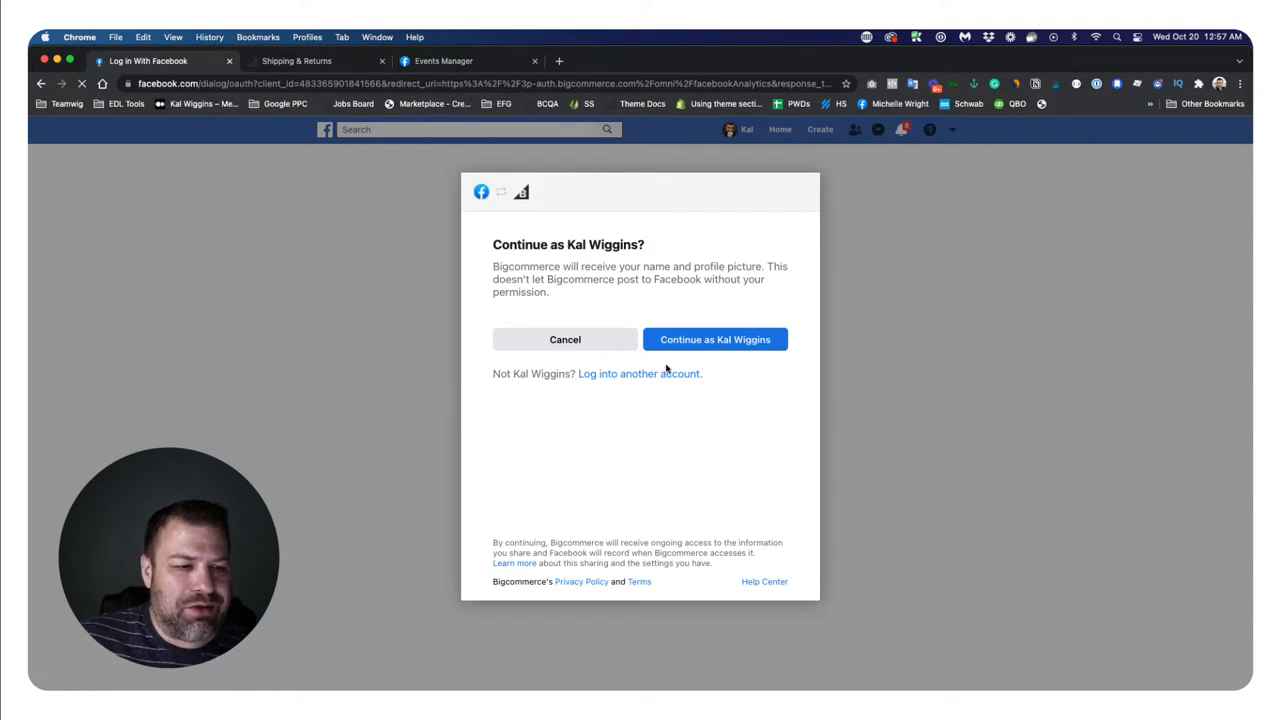
pyautogui.click(716, 340)
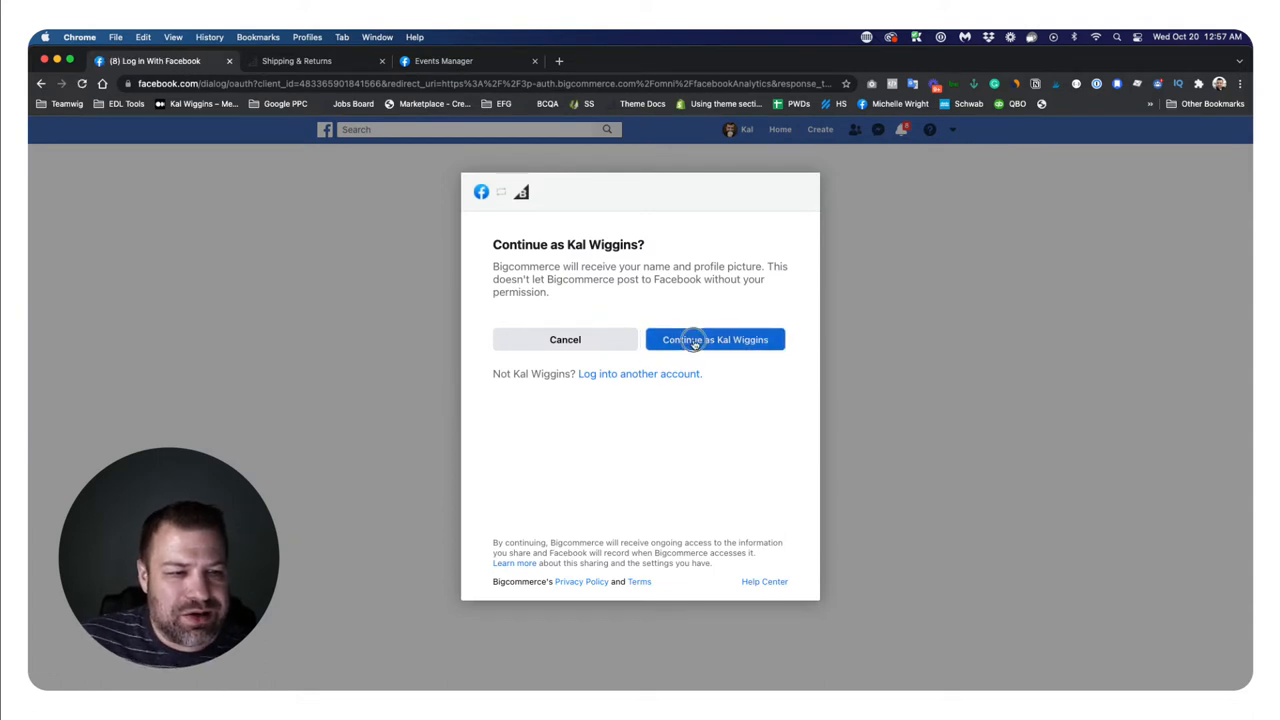
pyautogui.click(714, 340)
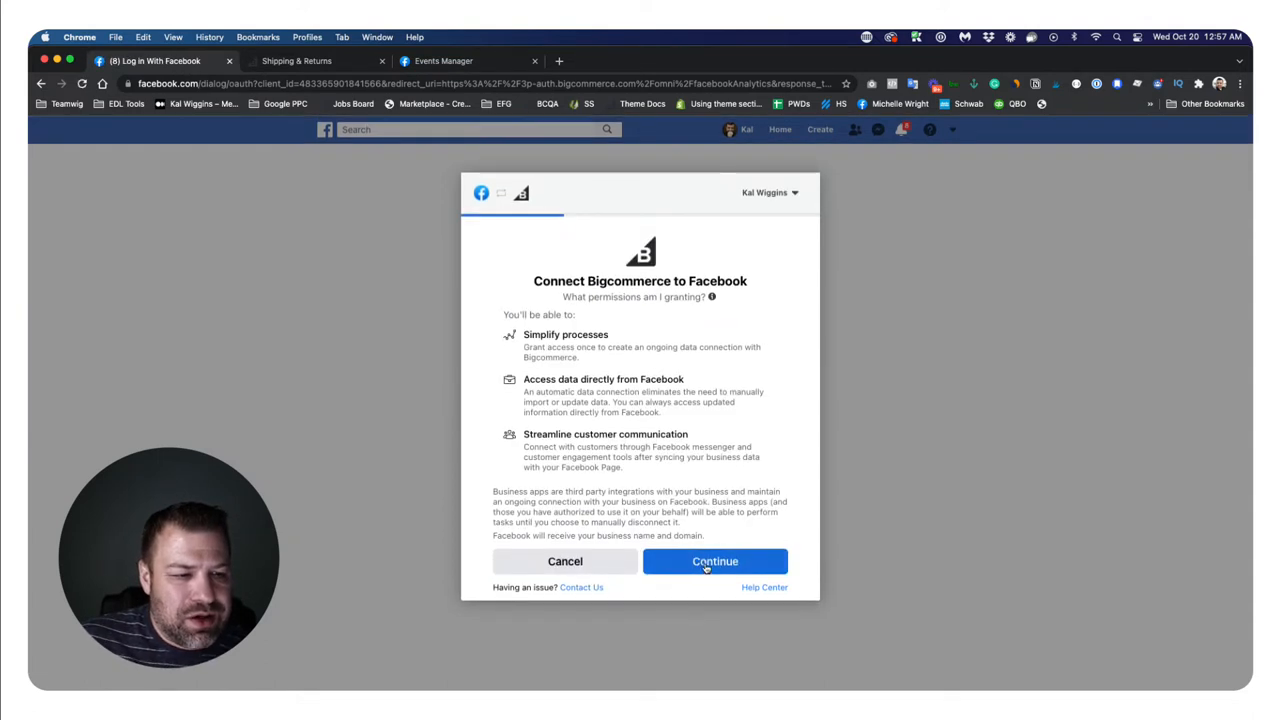
pyautogui.click(716, 560)
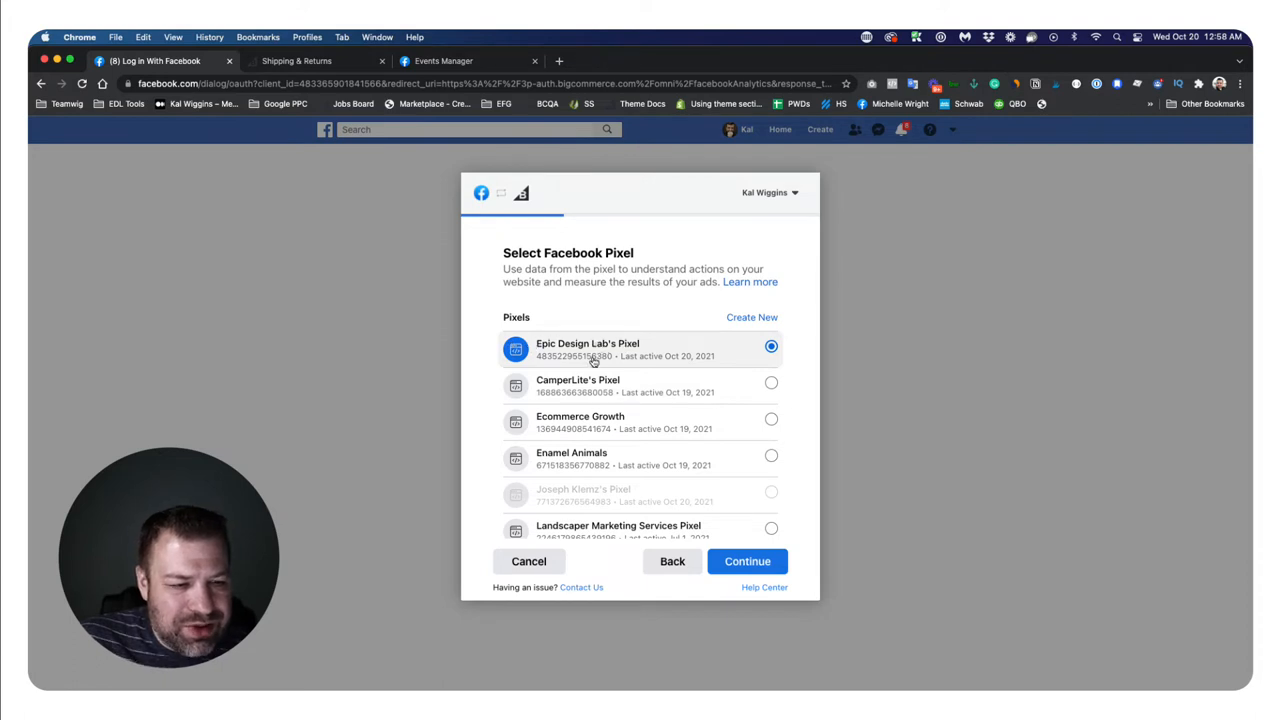
# - Choose CamperLite's Pixel and continue to the connection settings summary
pyautogui.click(772, 384)
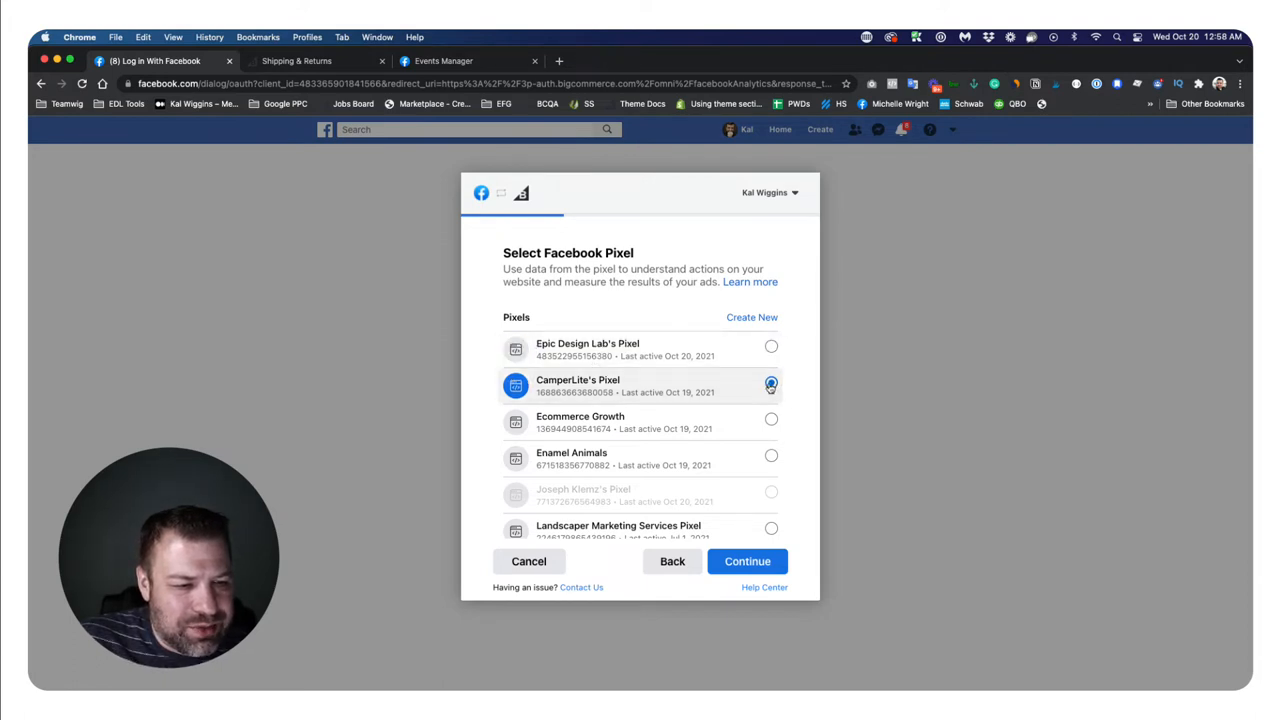
pyautogui.click(748, 560)
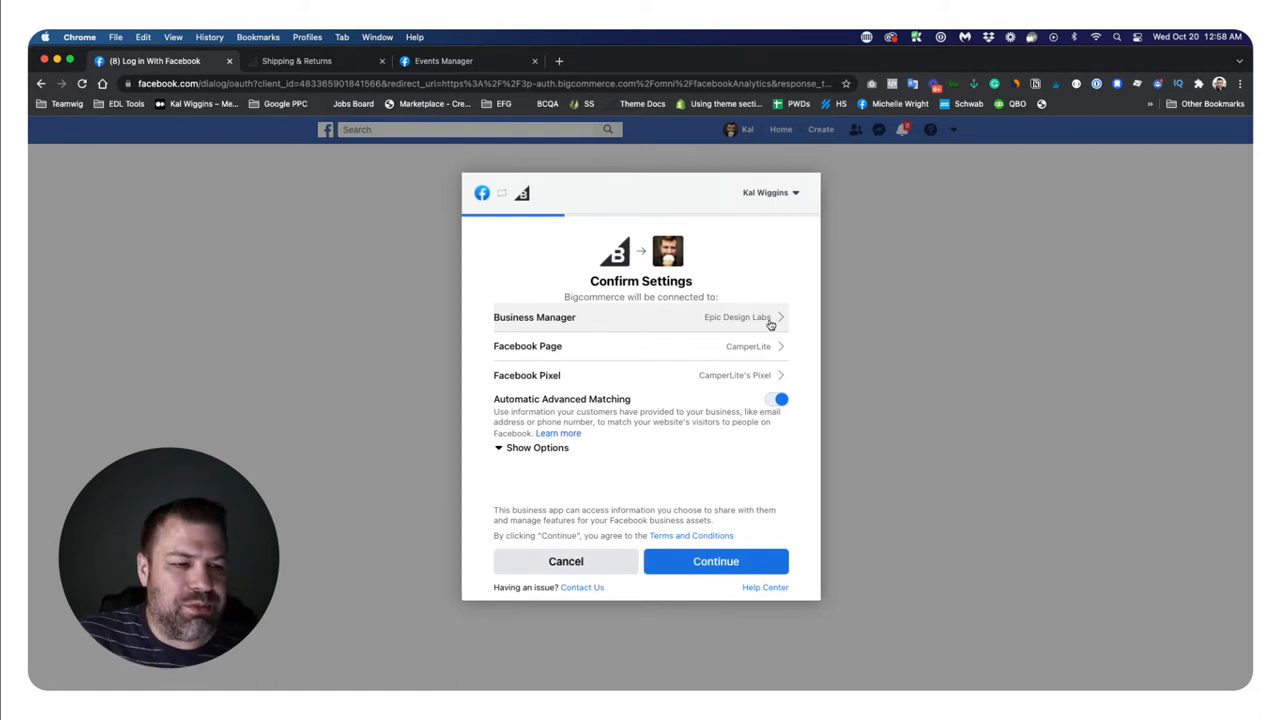
pyautogui.moveTo(714, 336)
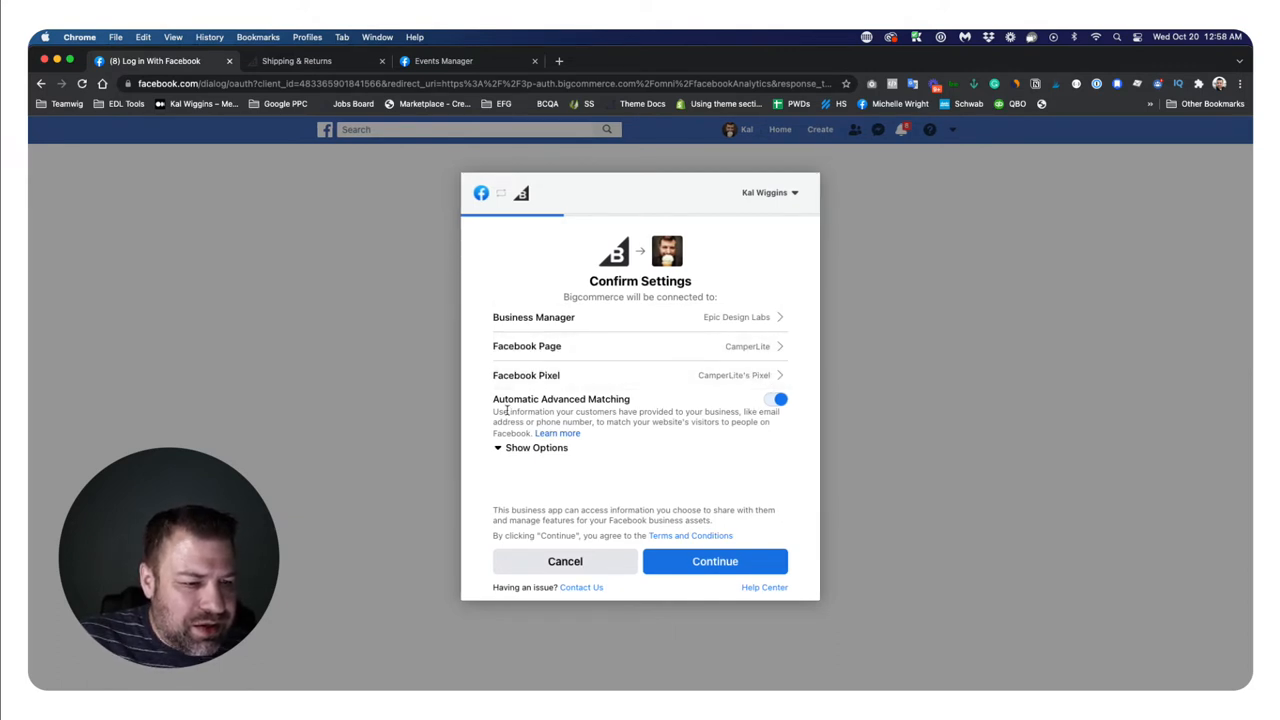
# - Review the advanced matching options and accept the connection settings
pyautogui.click(536, 448)
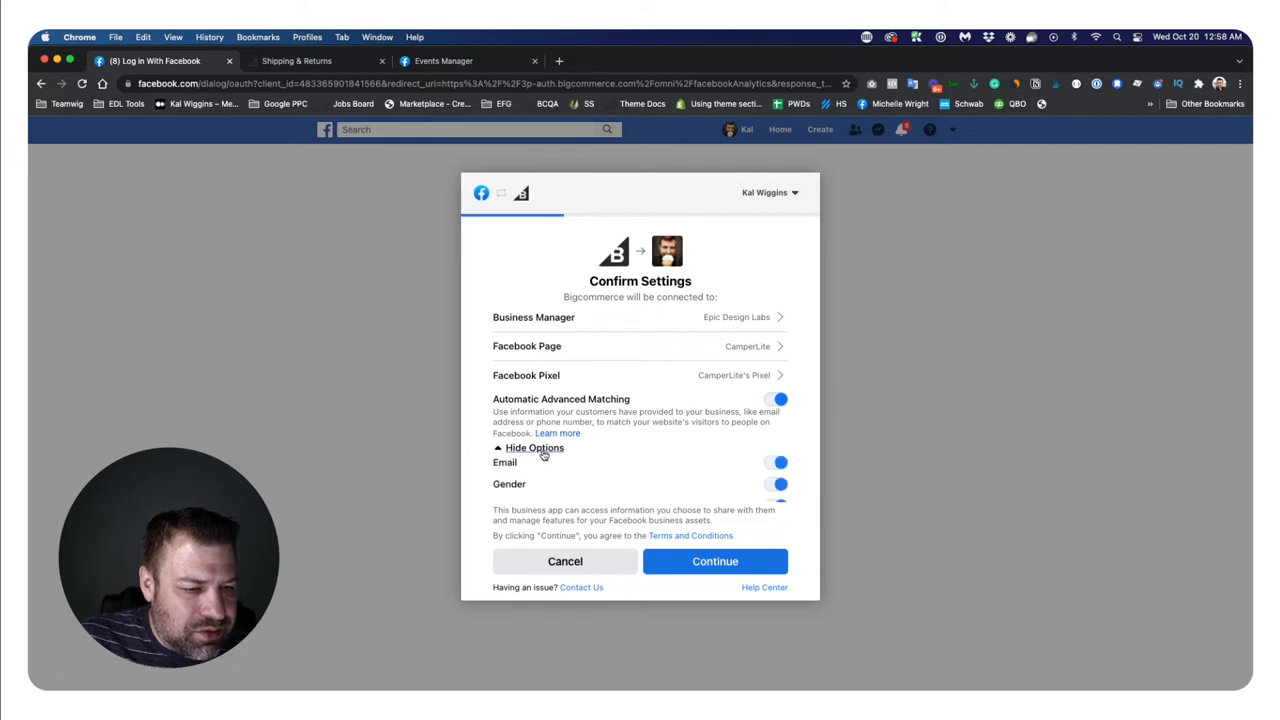
pyautogui.click(534, 448)
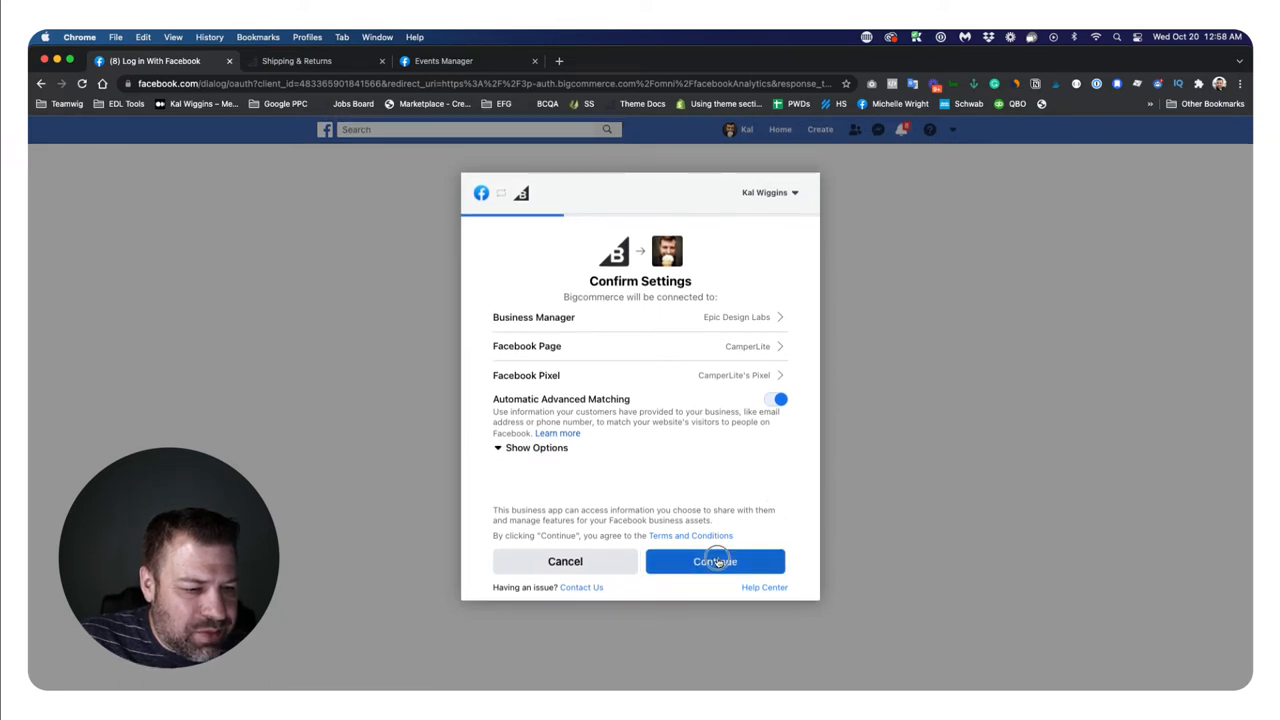
pyautogui.click(714, 560)
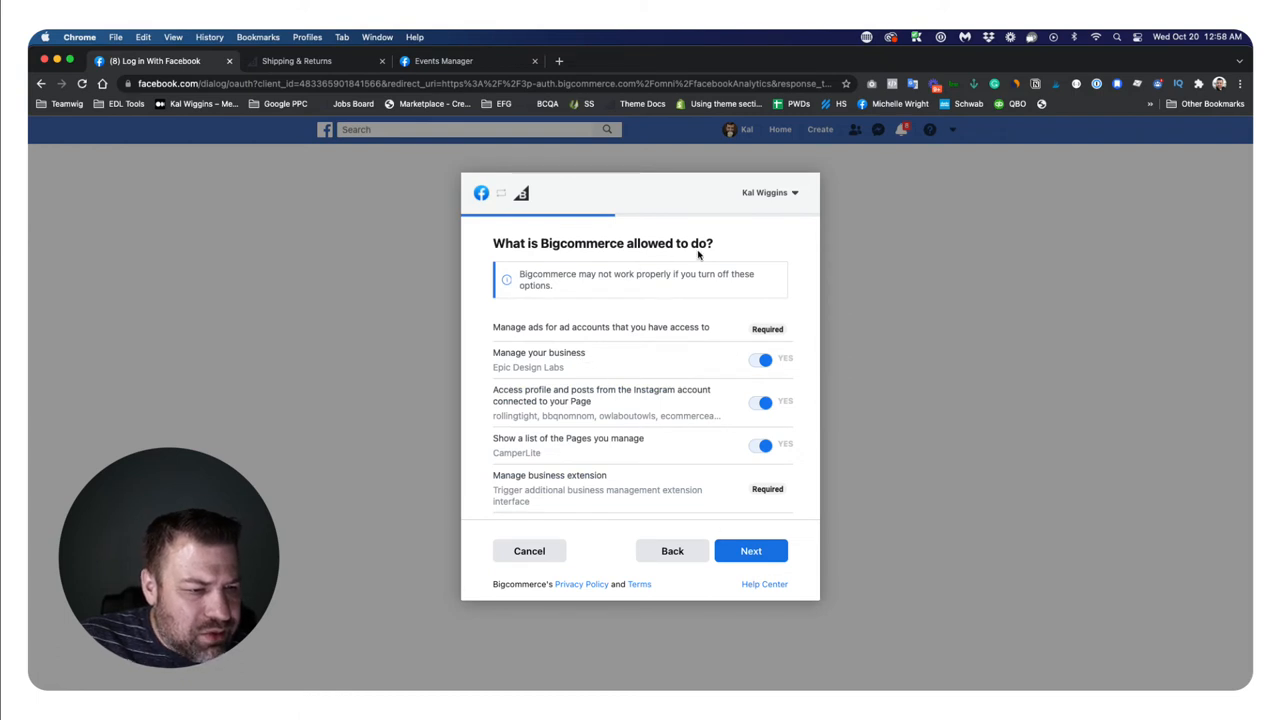
pyautogui.moveTo(738, 360)
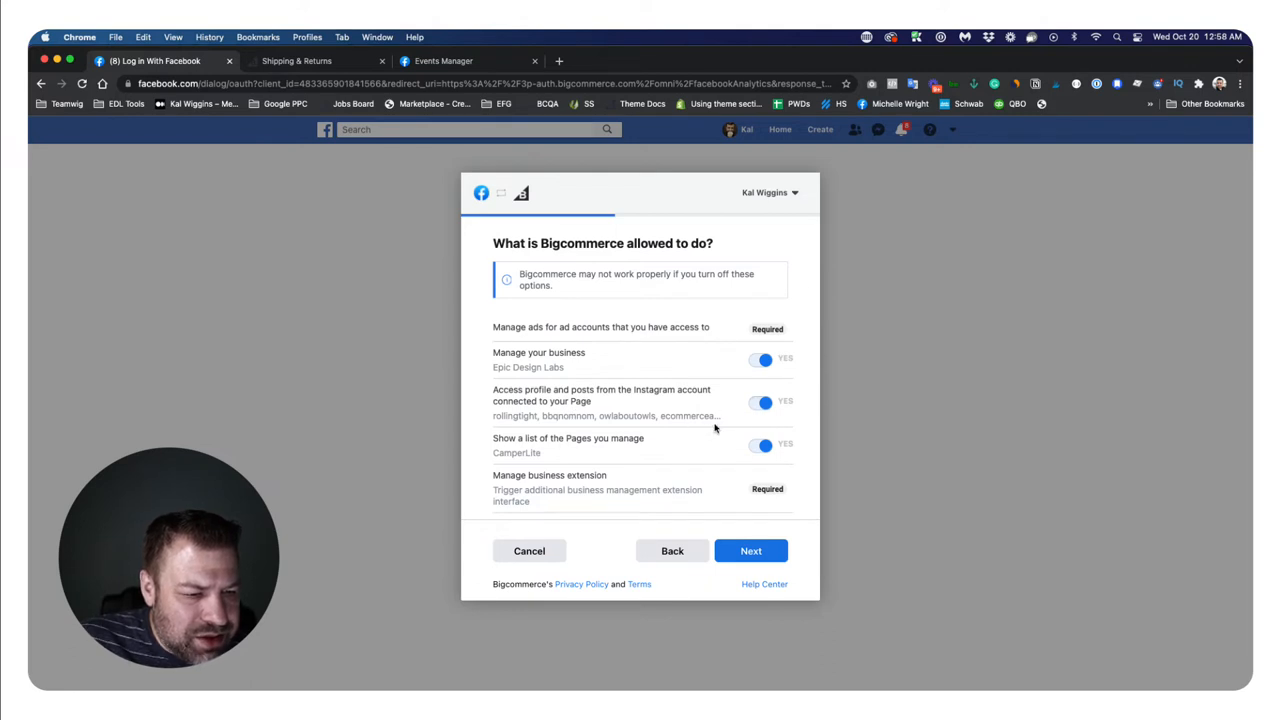
pyautogui.moveTo(646, 400)
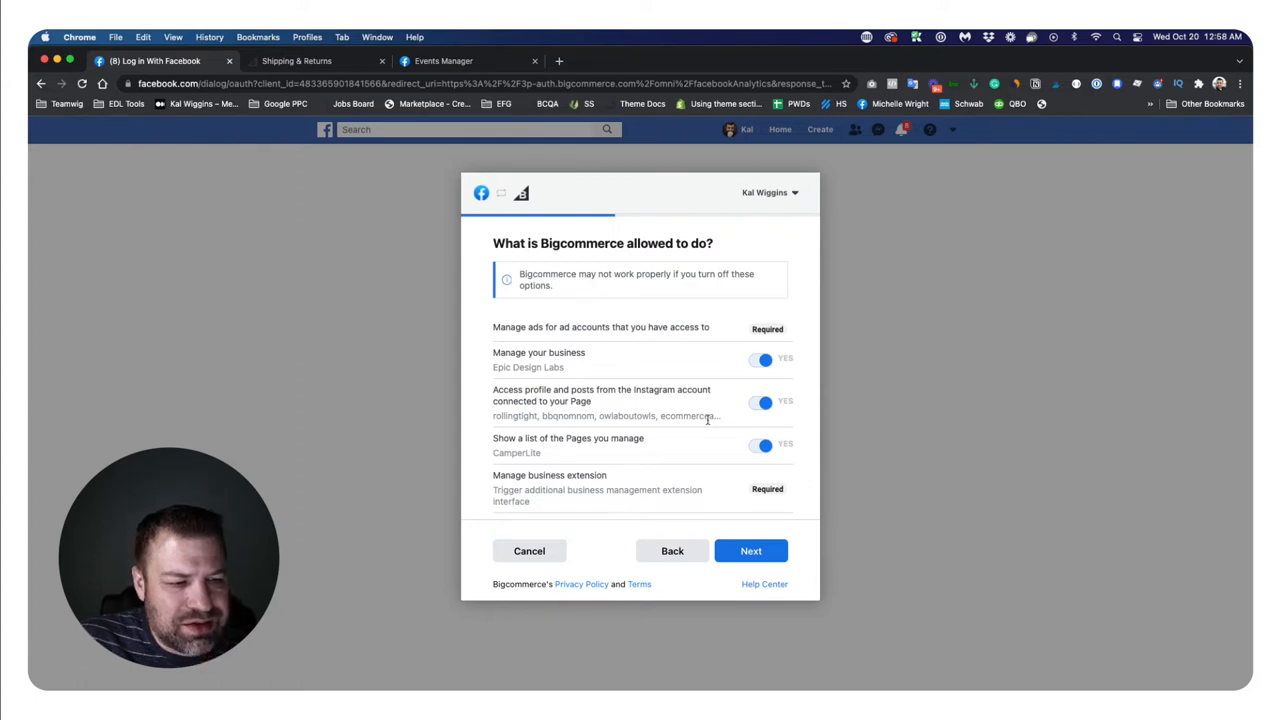
pyautogui.moveTo(664, 452)
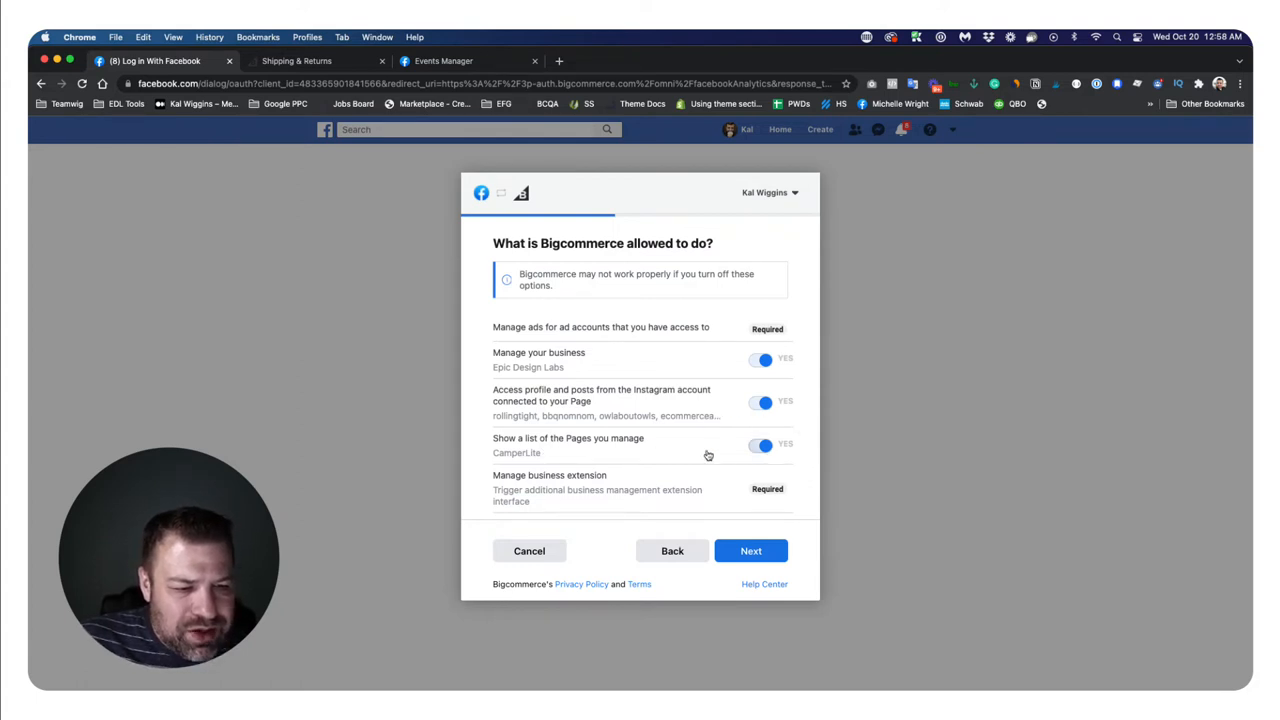
# - Review the requested permissions list and approve it to complete the connection
pyautogui.scroll(-3)
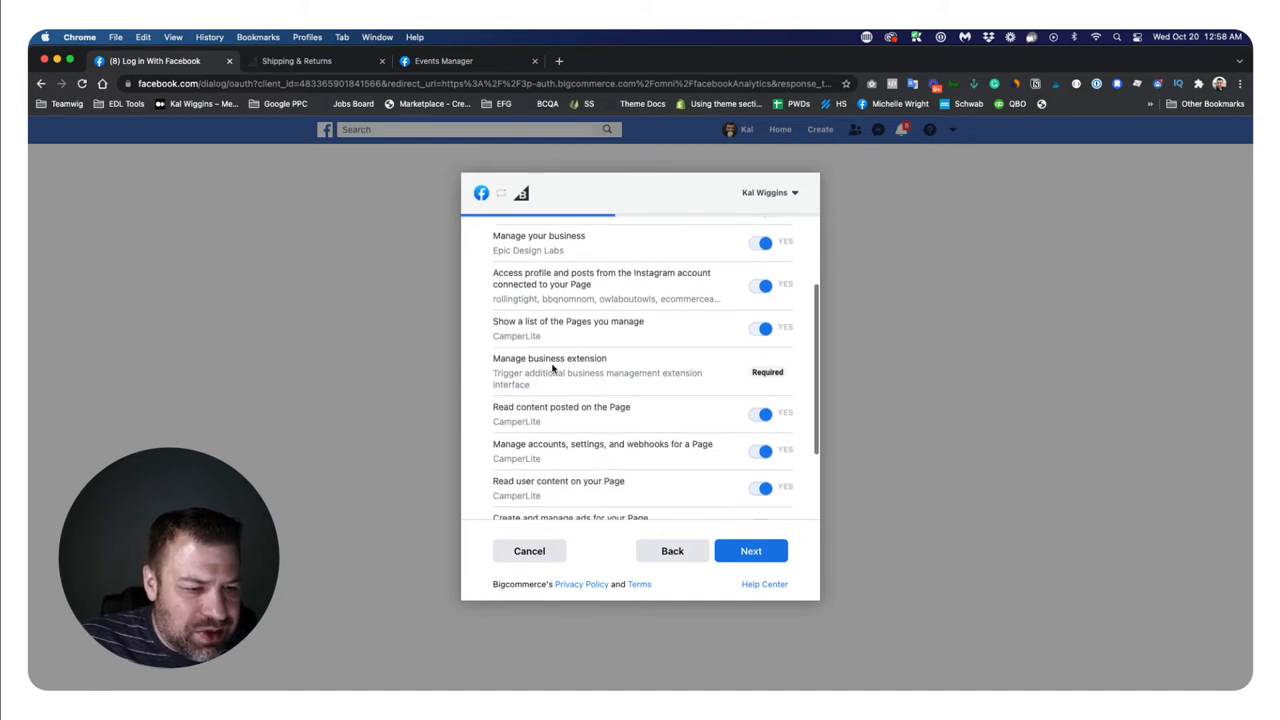
pyautogui.scroll(-3)
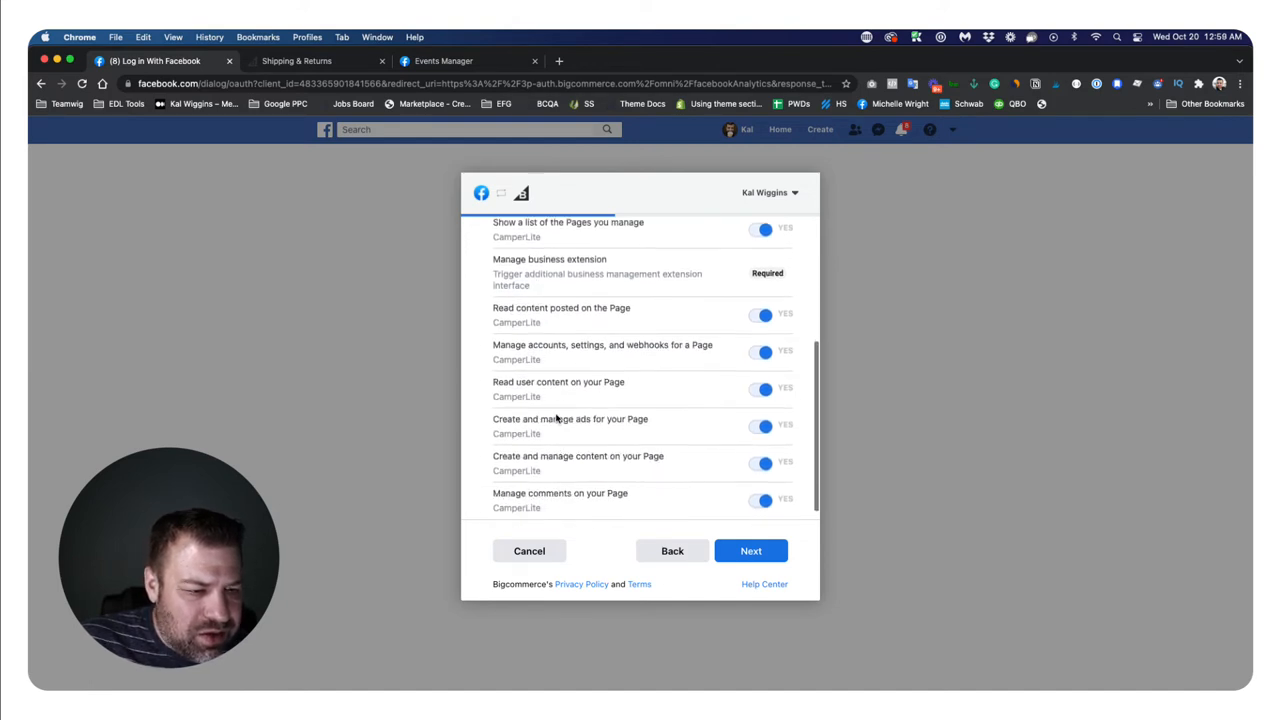
pyautogui.click(750, 550)
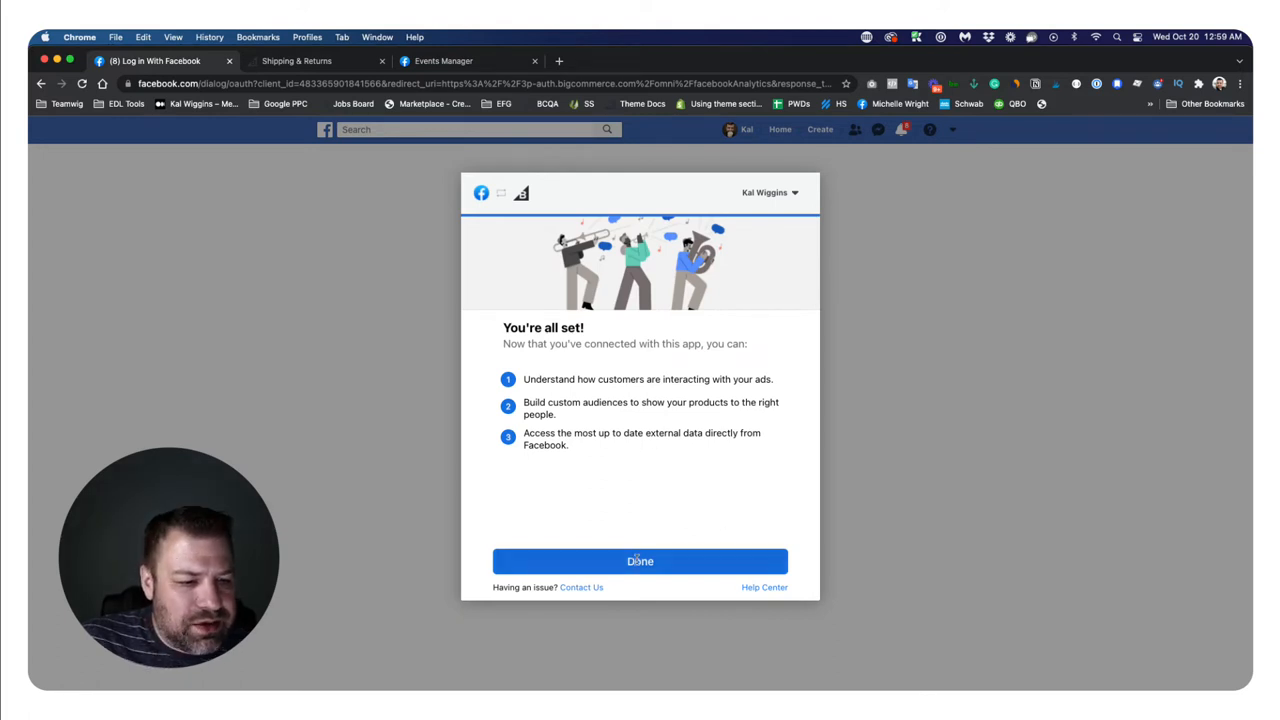
# - Finish the Facebook flow with Done, returning to the BigCommerce login page
pyautogui.click(640, 560)
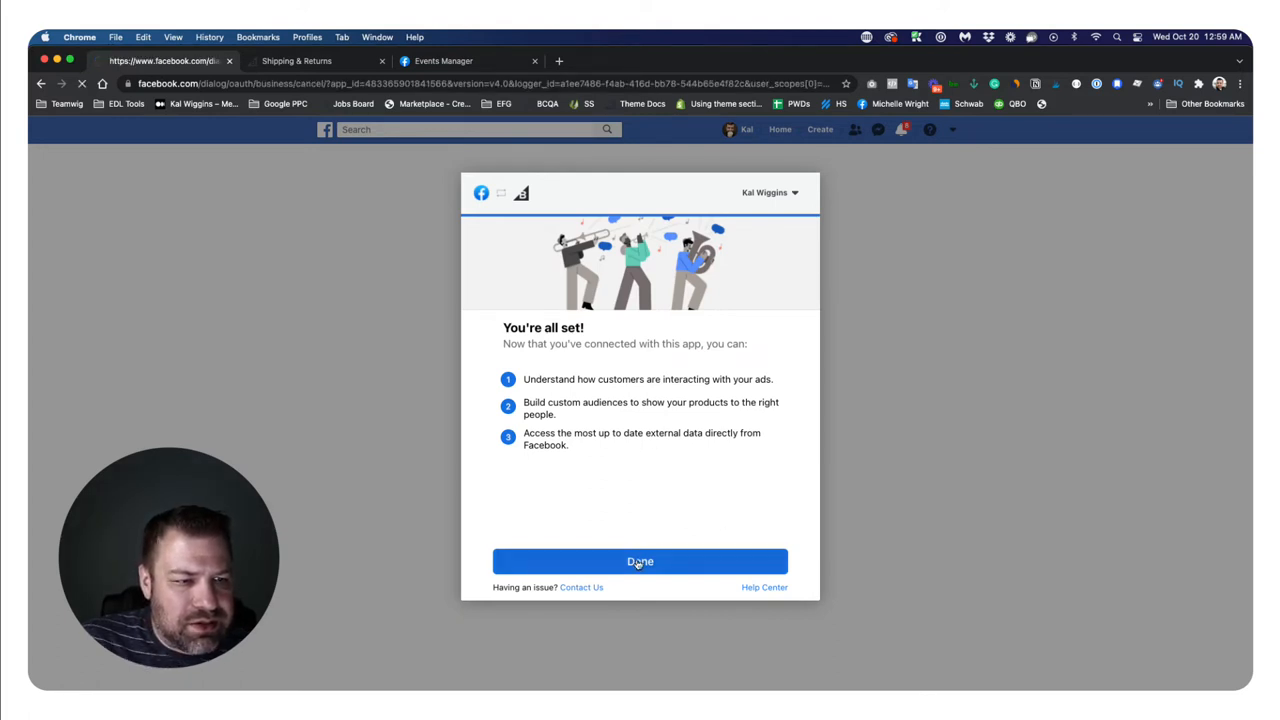
pyautogui.click(640, 560)
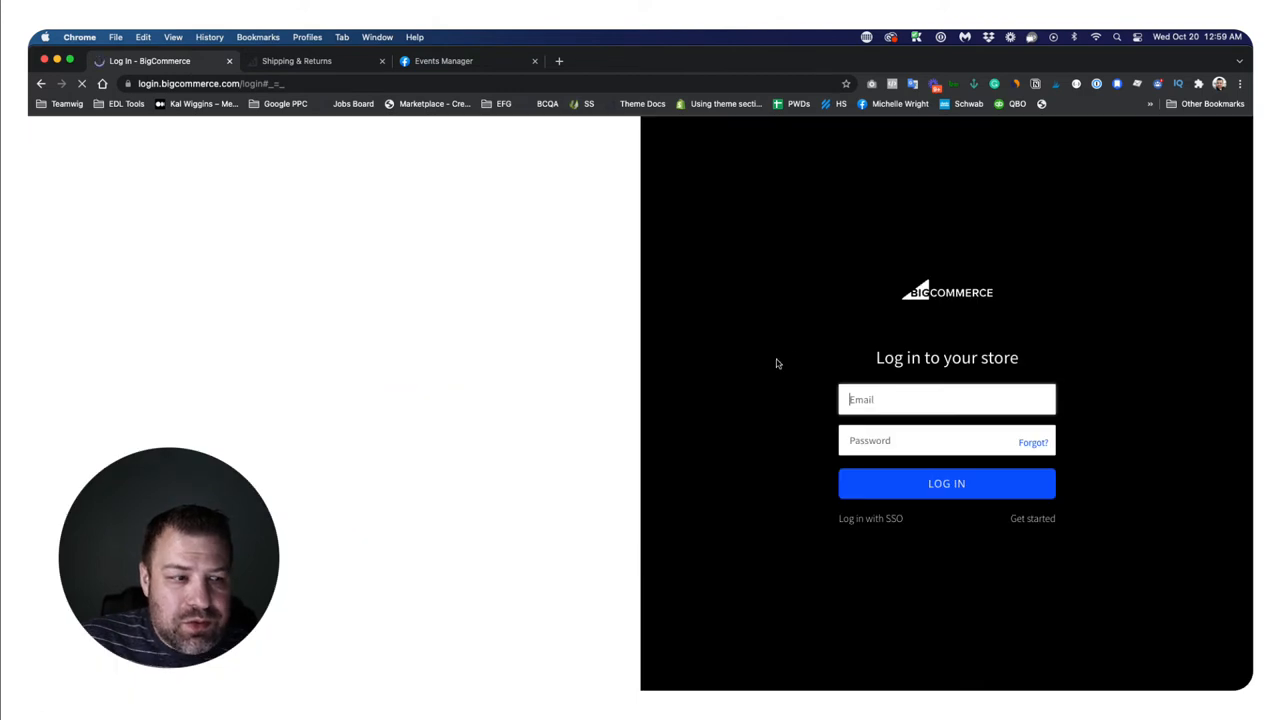
# - Log back in to the store using the saved login for the email starting 'kal'
pyautogui.click(946, 400)
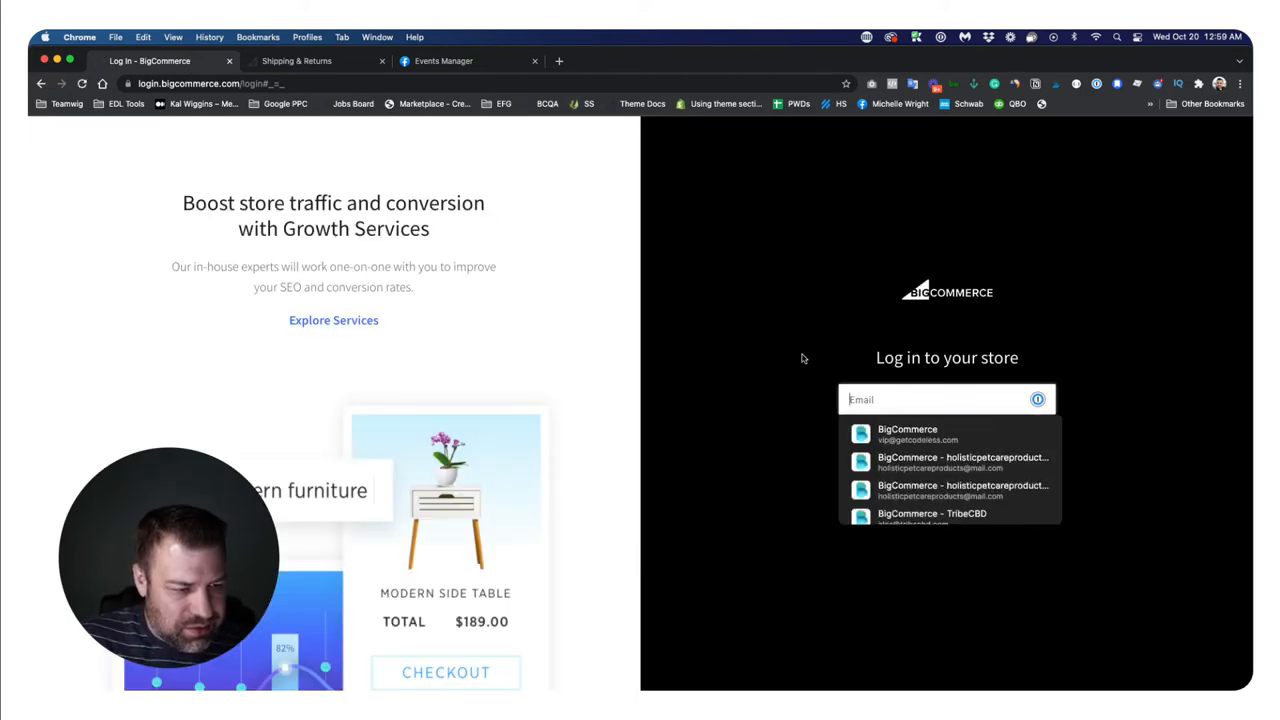
pyautogui.write('kal')
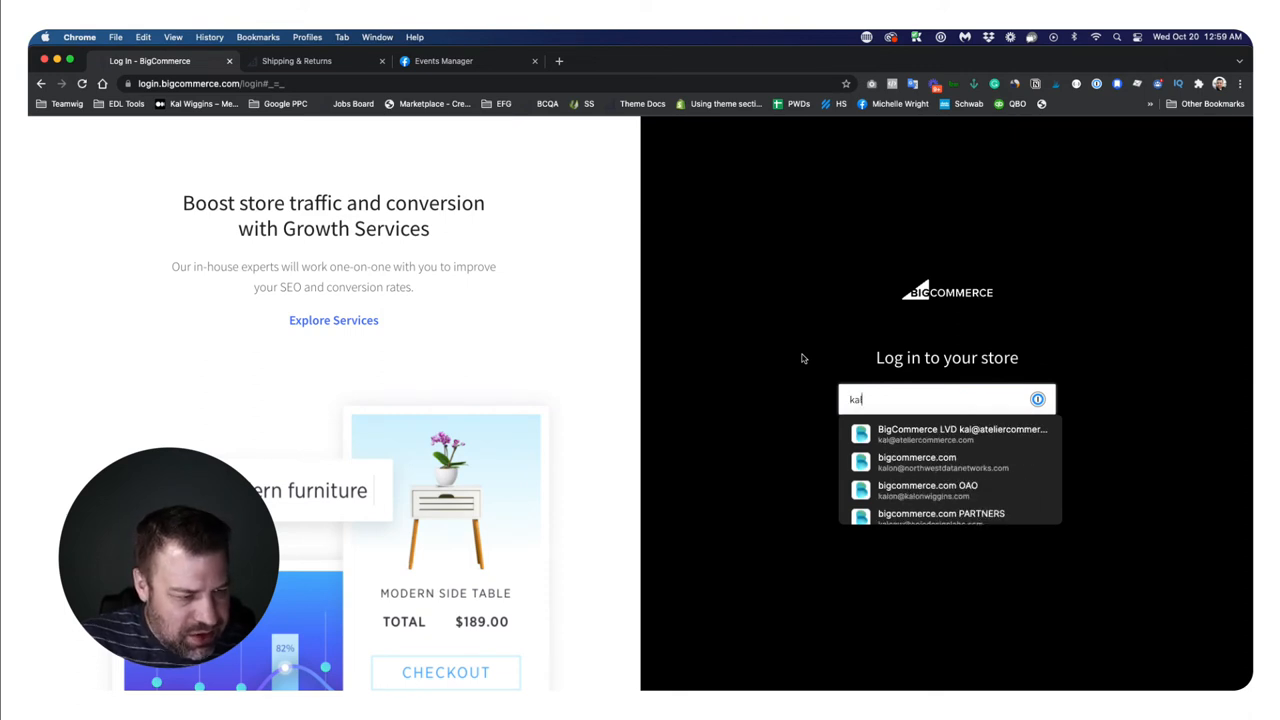
pyautogui.click(928, 490)
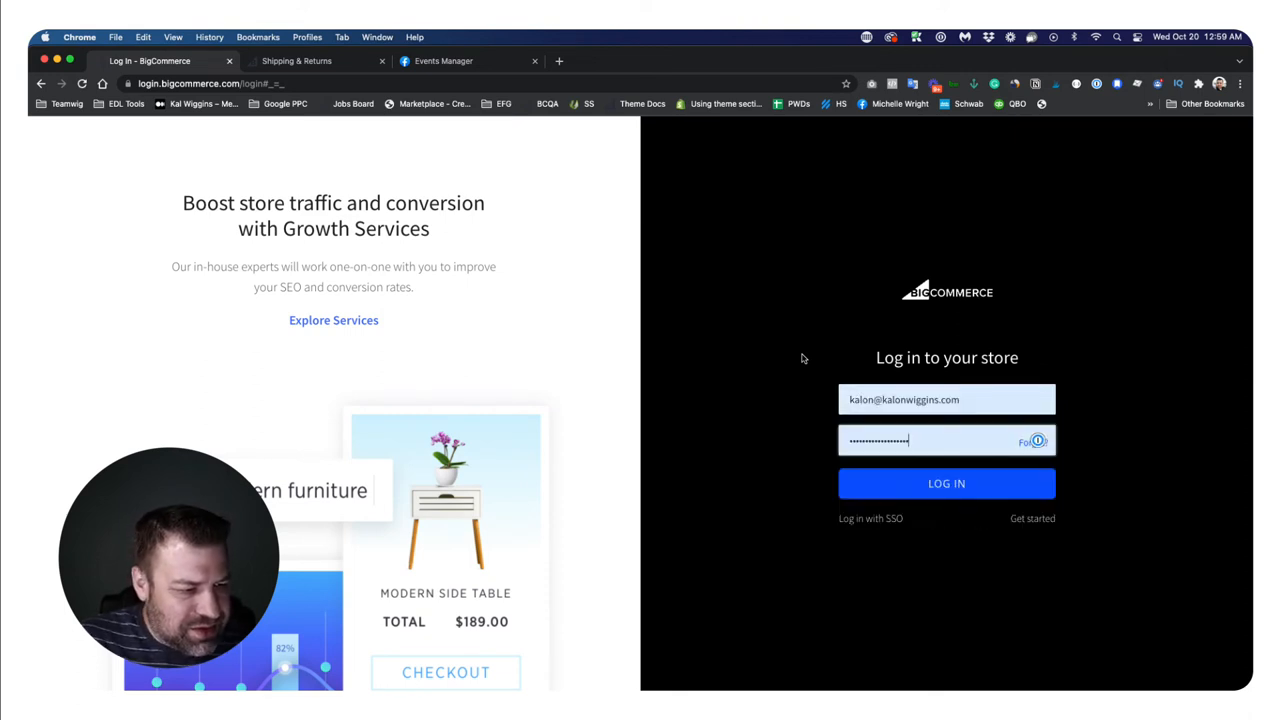
pyautogui.click(946, 482)
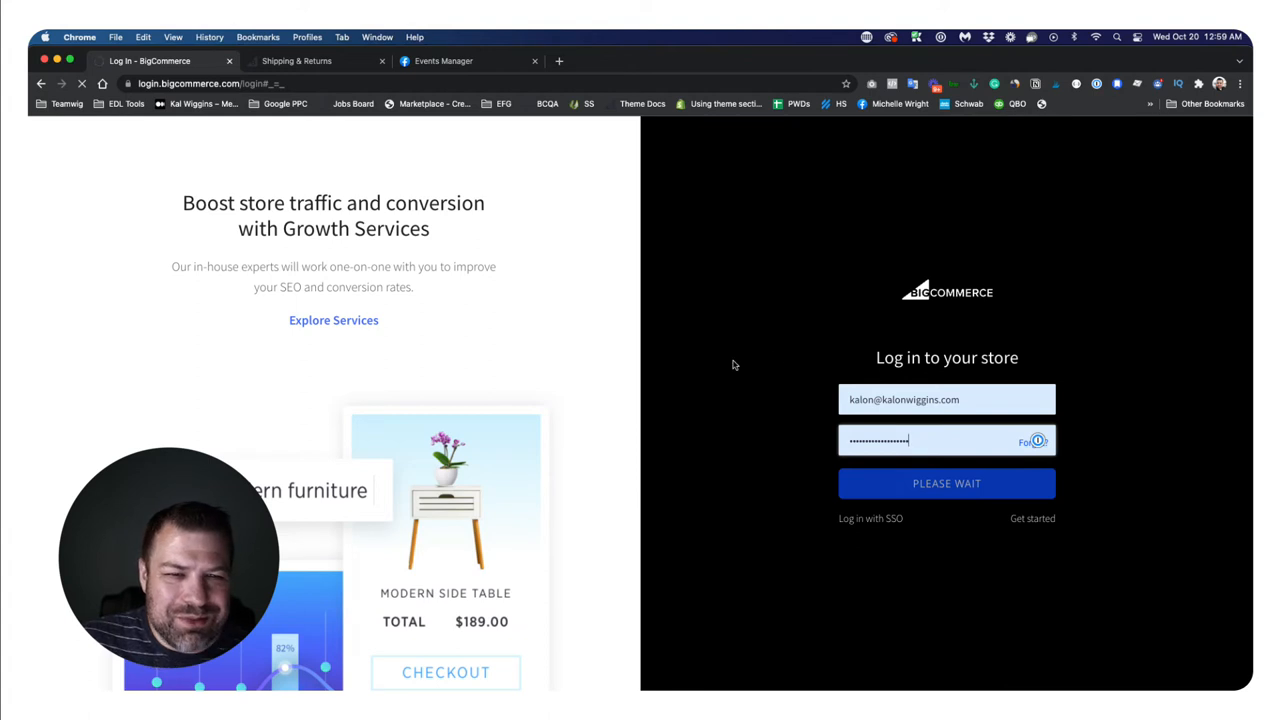
pyautogui.click(946, 482)
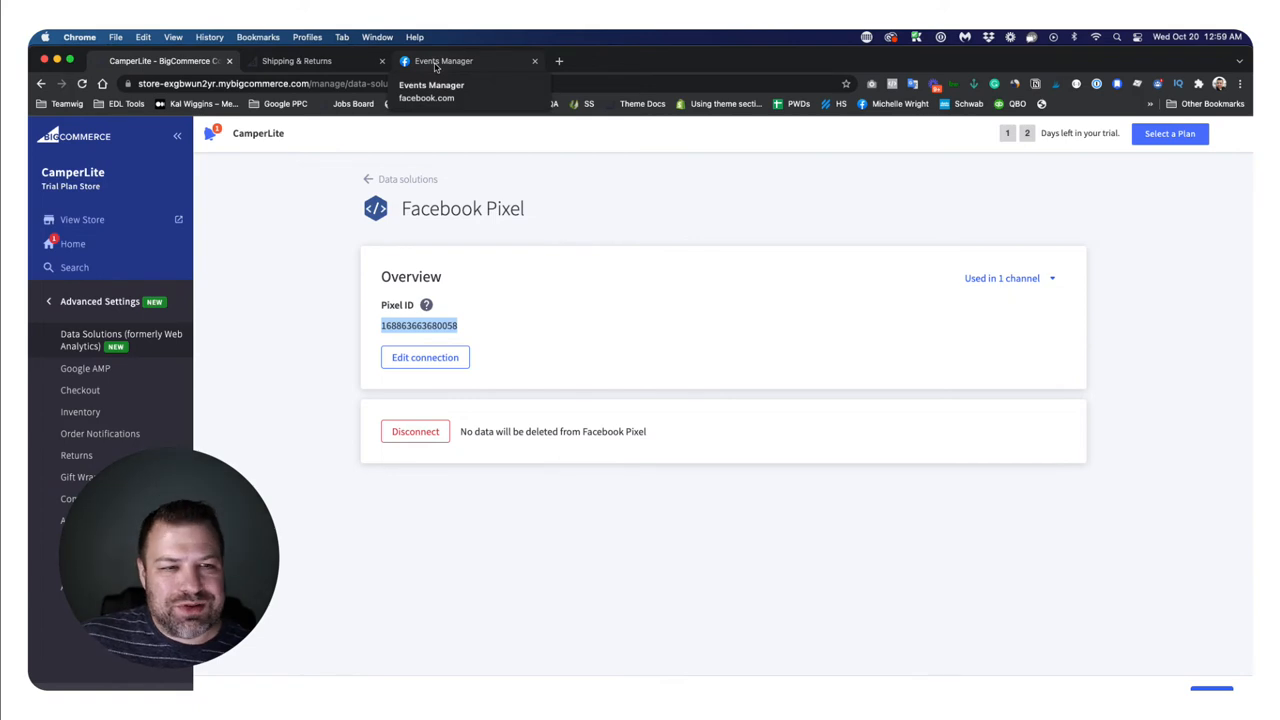
# - Switch to the Events Manager browser tab to view CamperLite's Pixel settings
pyautogui.click(444, 60)
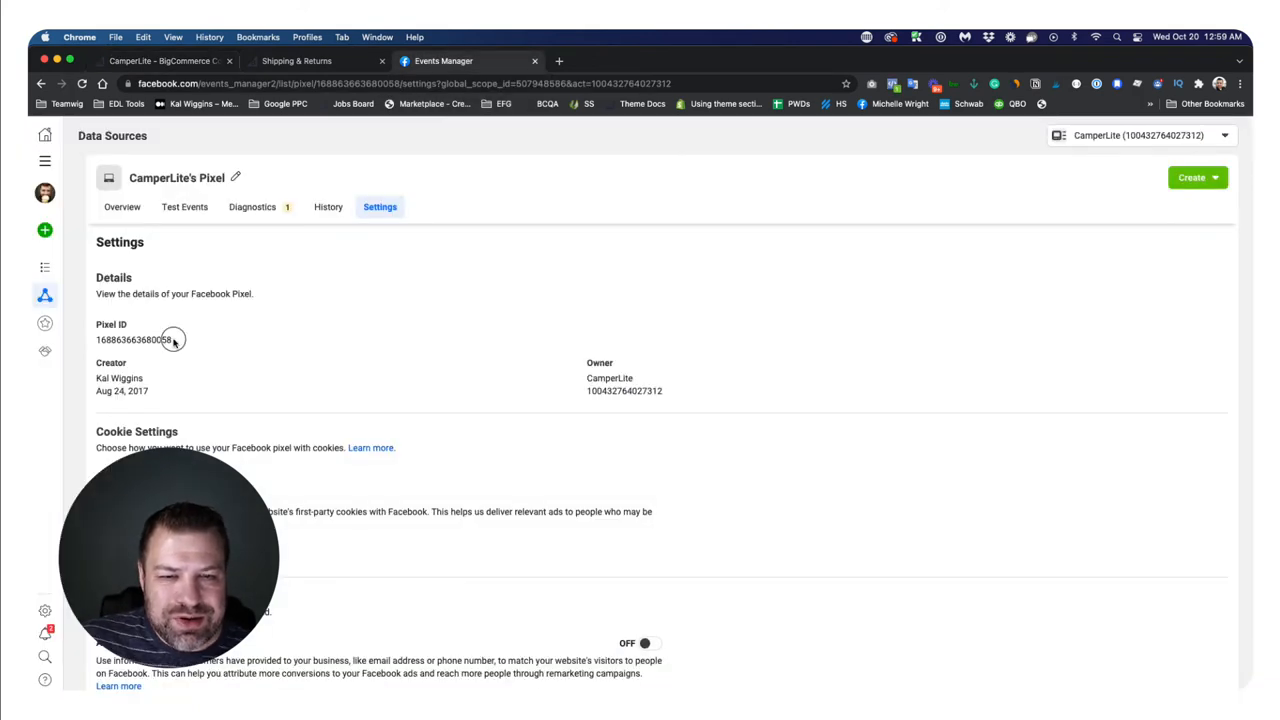
pyautogui.click(132, 340)
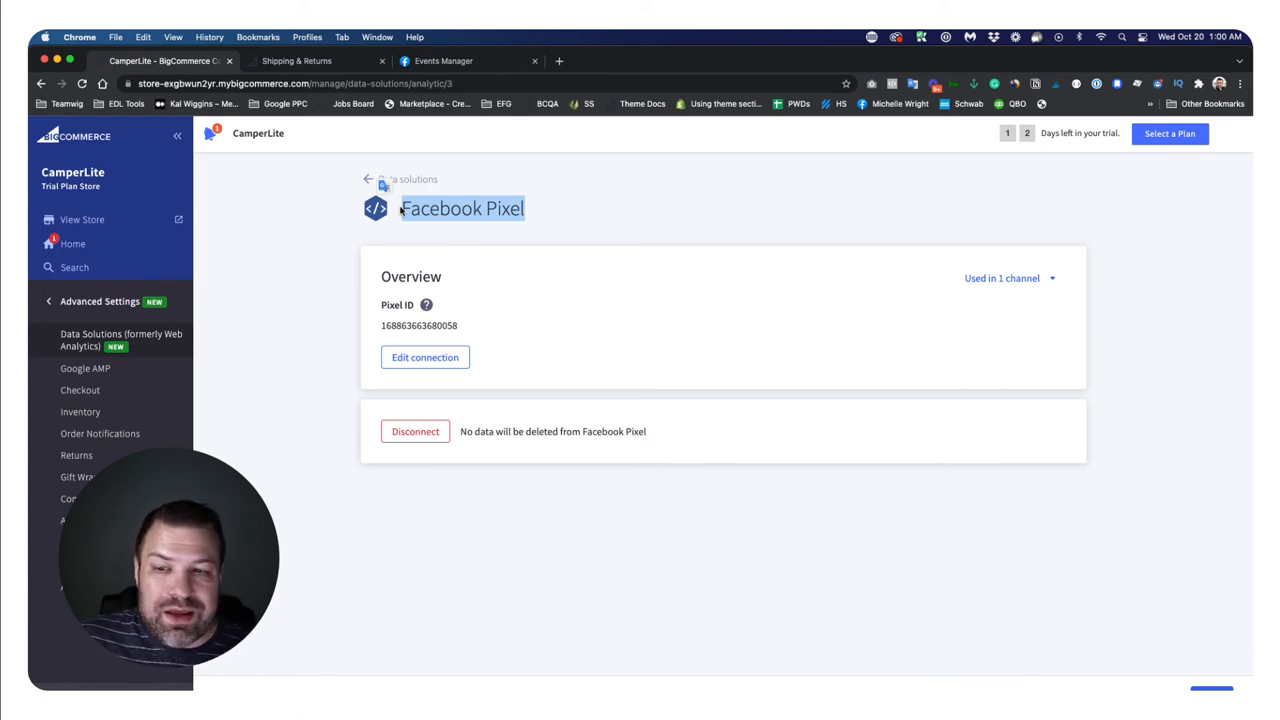
pyautogui.moveTo(312, 228)
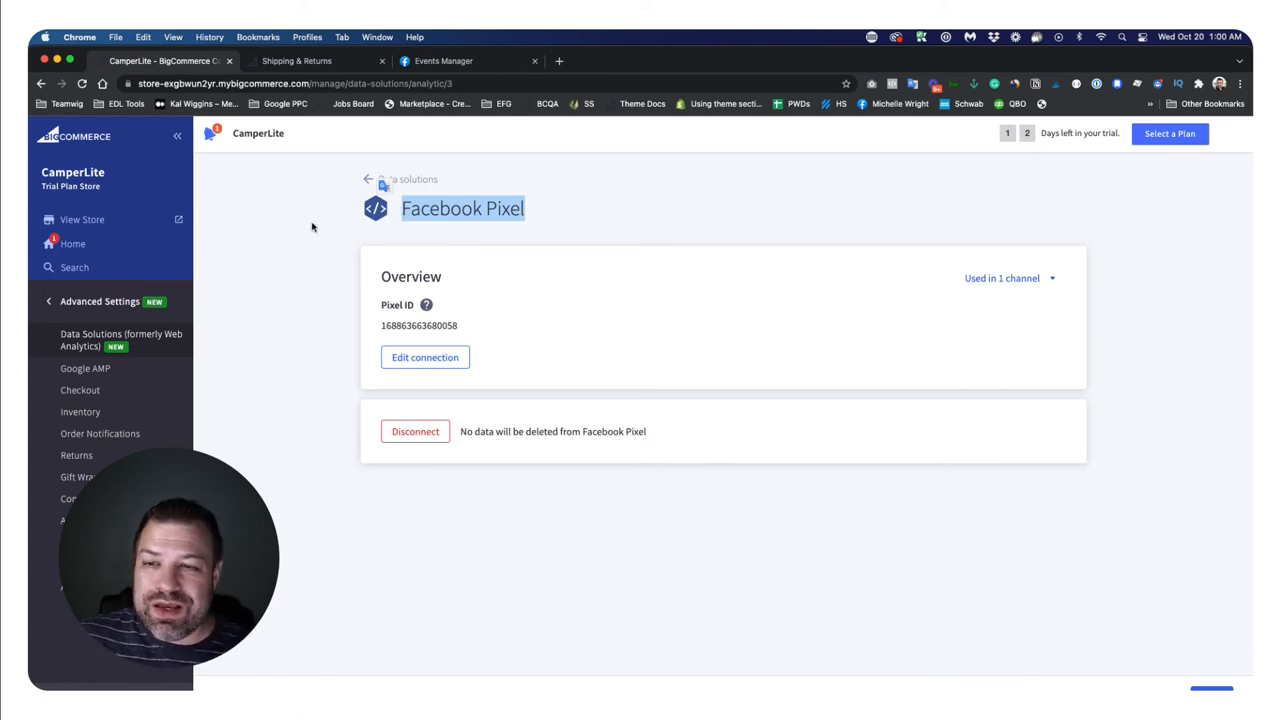